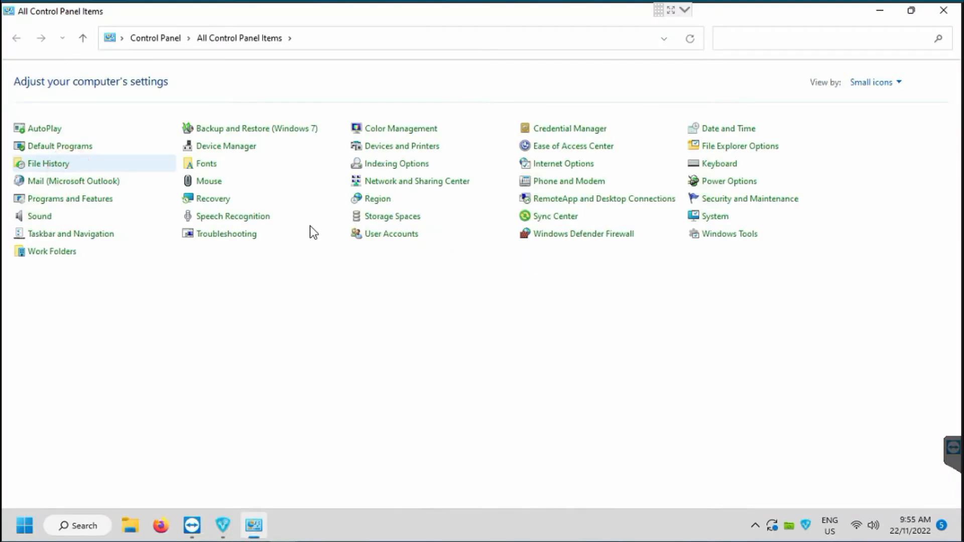
Step: View Control Panel as large icons and bring up the POS-80C printer's context menu
click(898, 82)
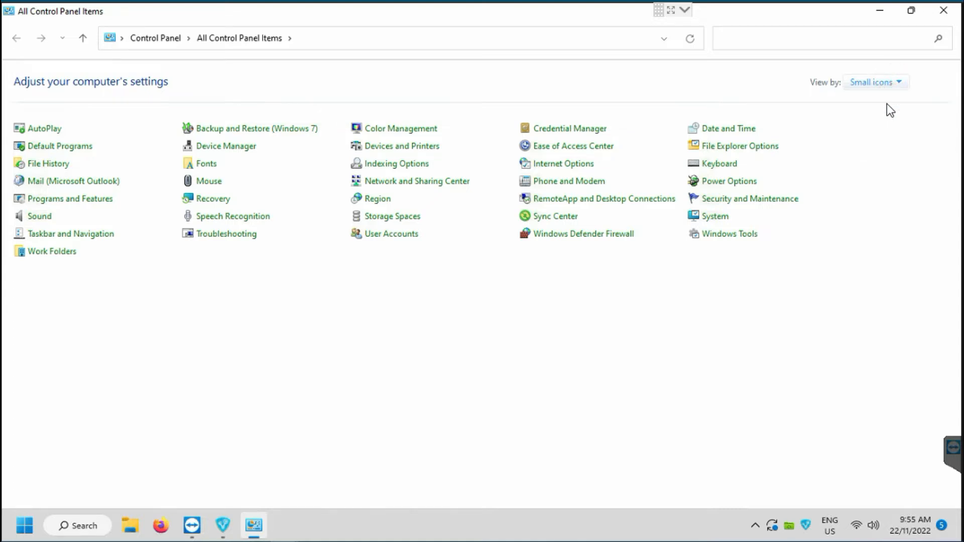
click(403, 145)
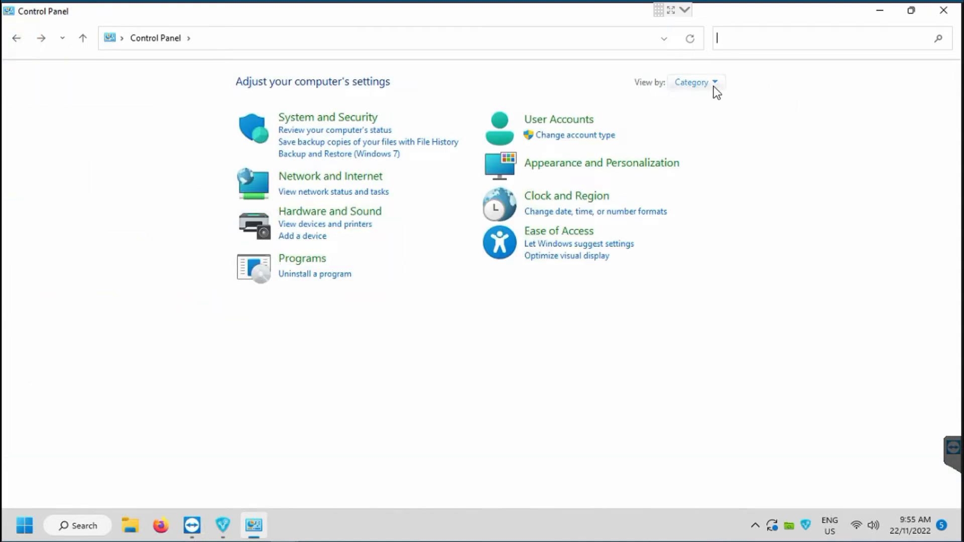
click(695, 82)
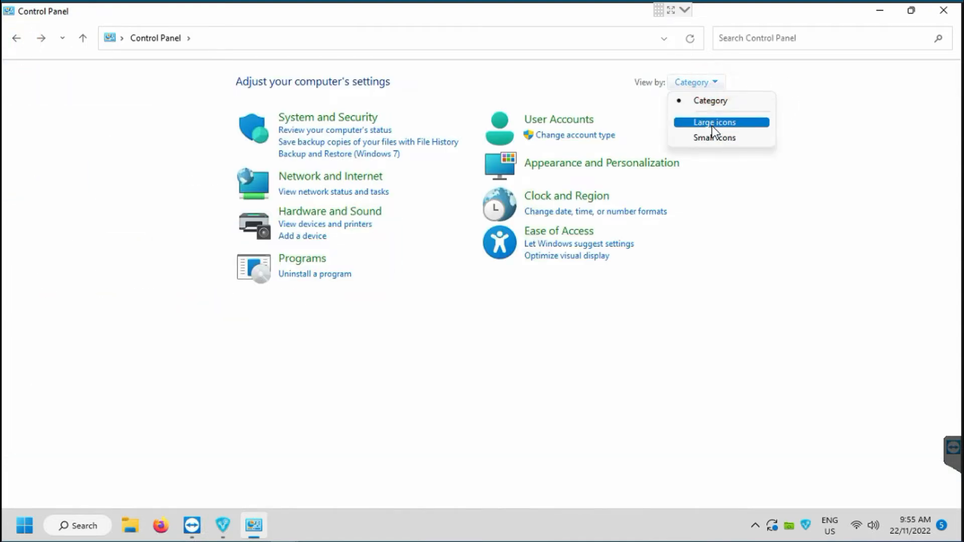
click(721, 121)
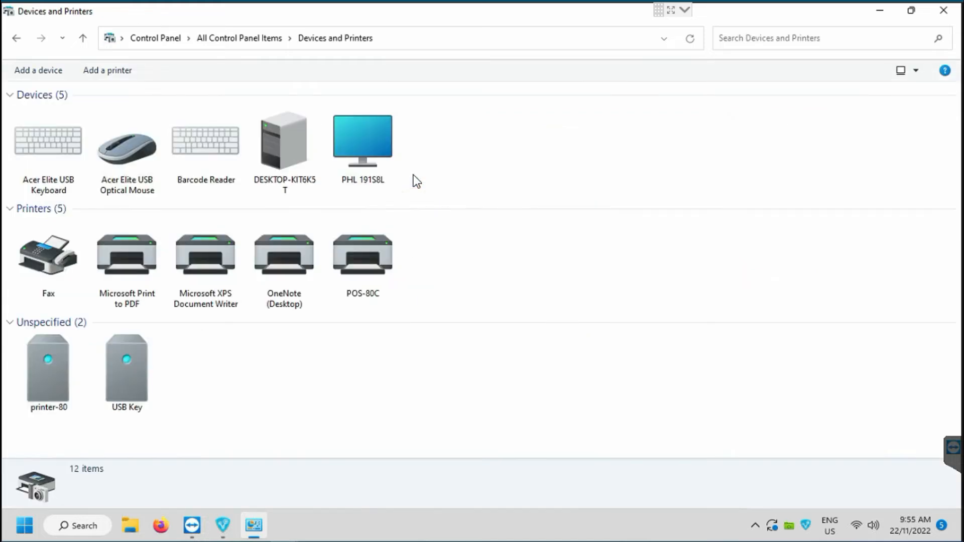
right_click(362, 254)
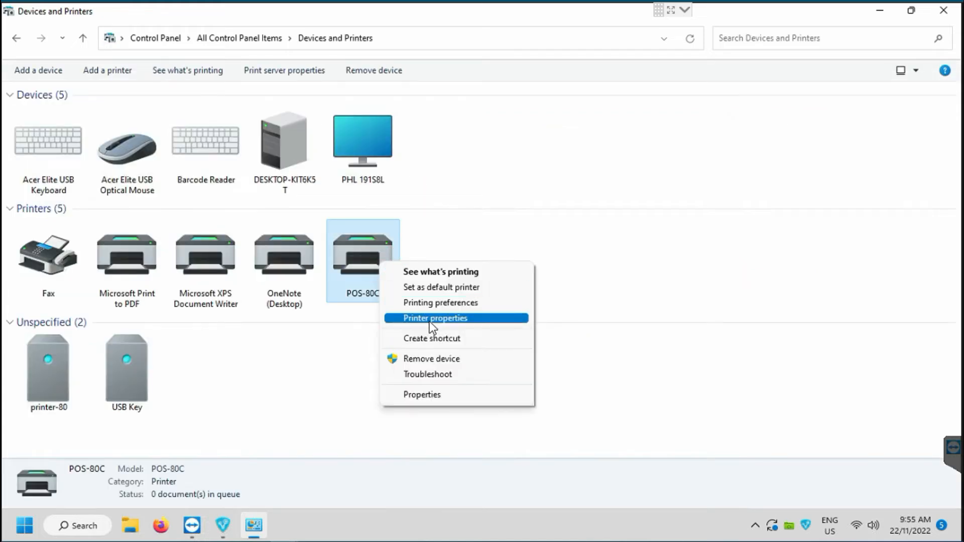
mouse_move(449, 327)
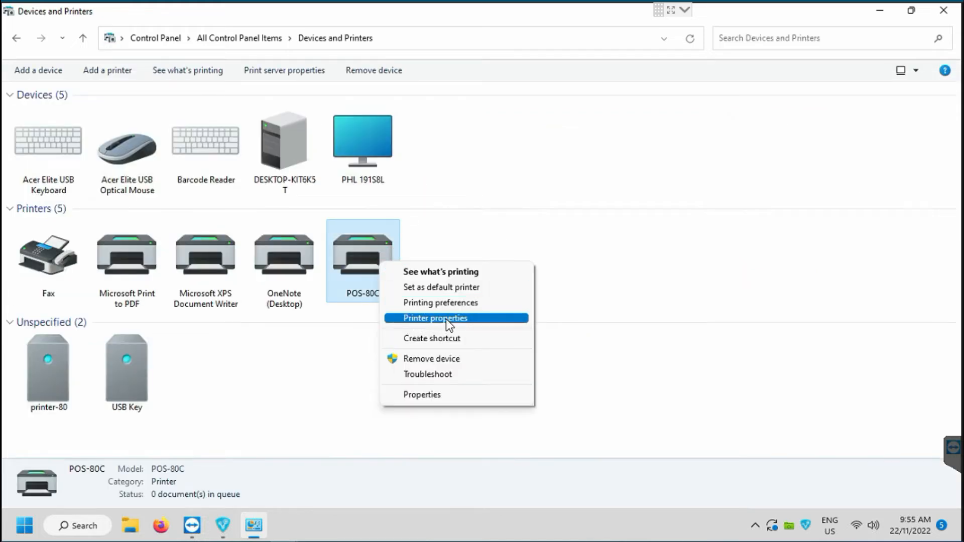
Step: Tick USB001 on the POS-80C properties Ports tab and apply it
click(436, 317)
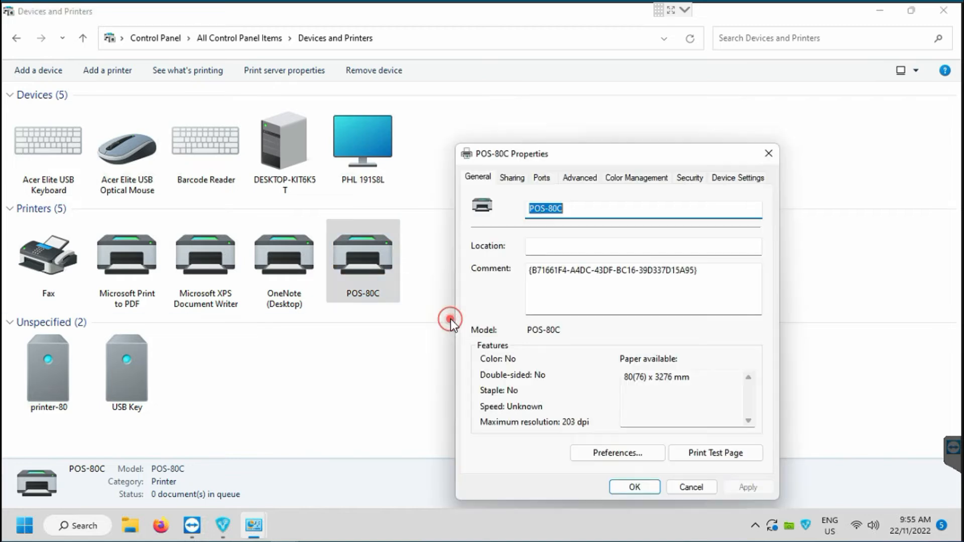
click(540, 178)
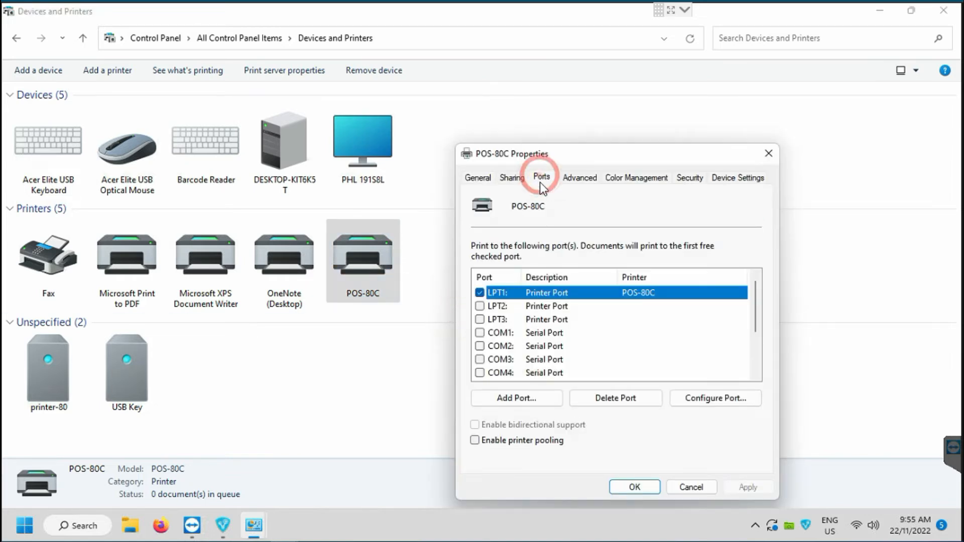
scroll(down, 3)
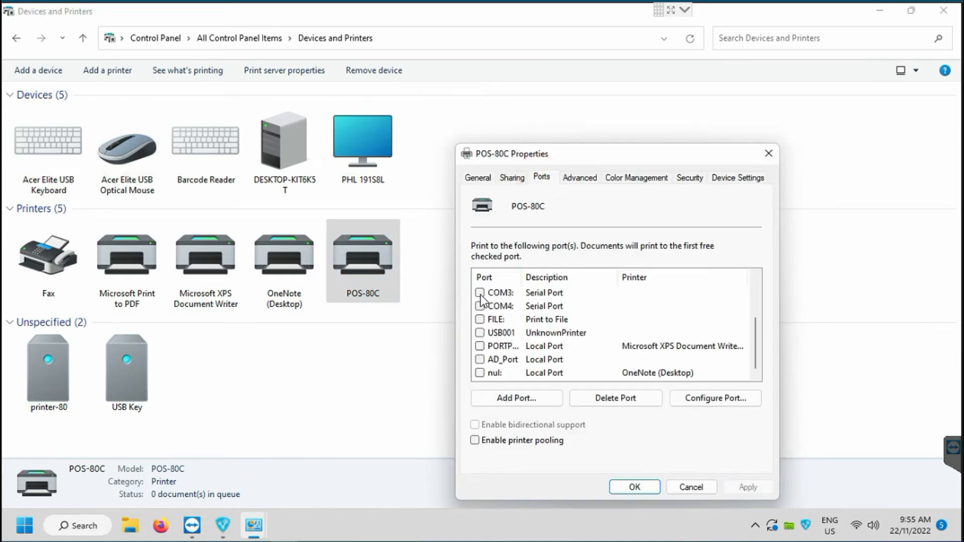
click(501, 332)
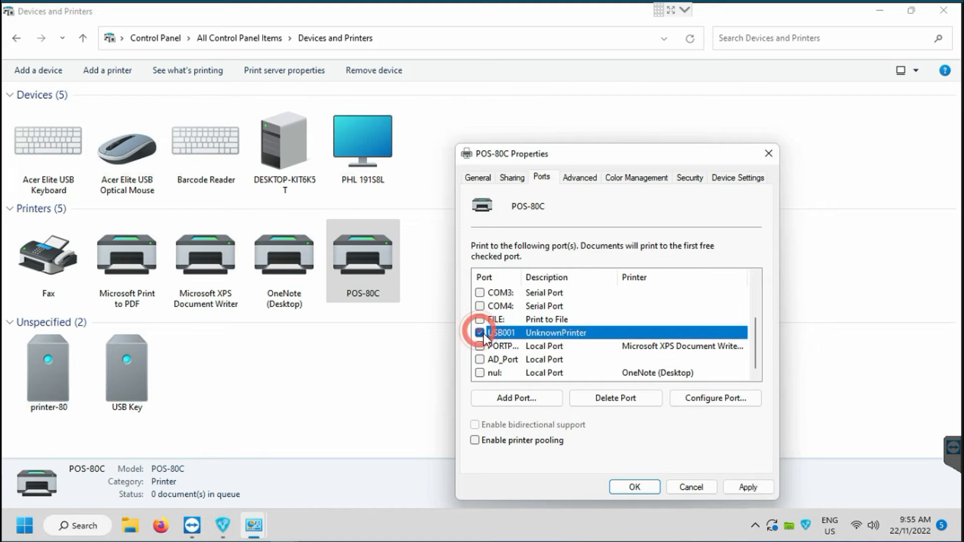
click(748, 487)
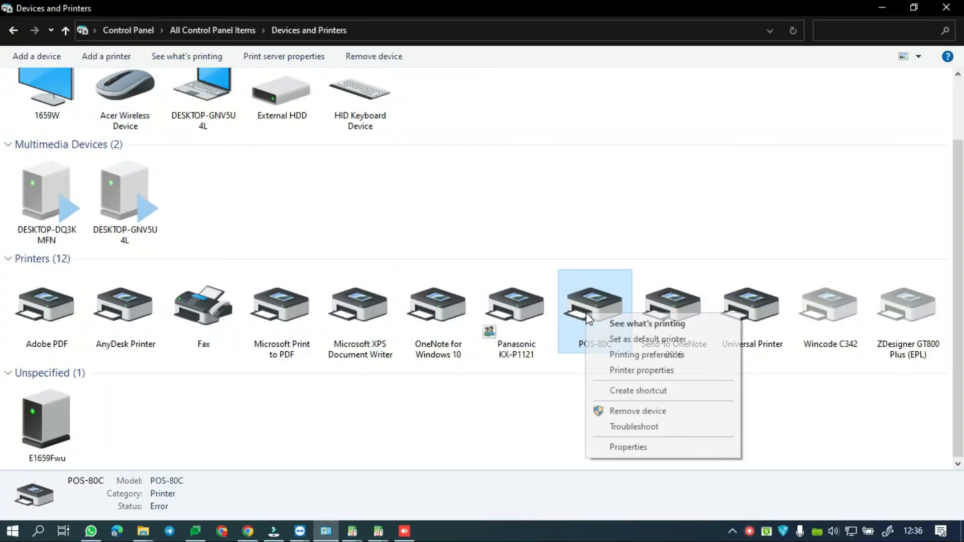
Step: Print a test page from POS-80C's properties and close the confirmation
click(627, 447)
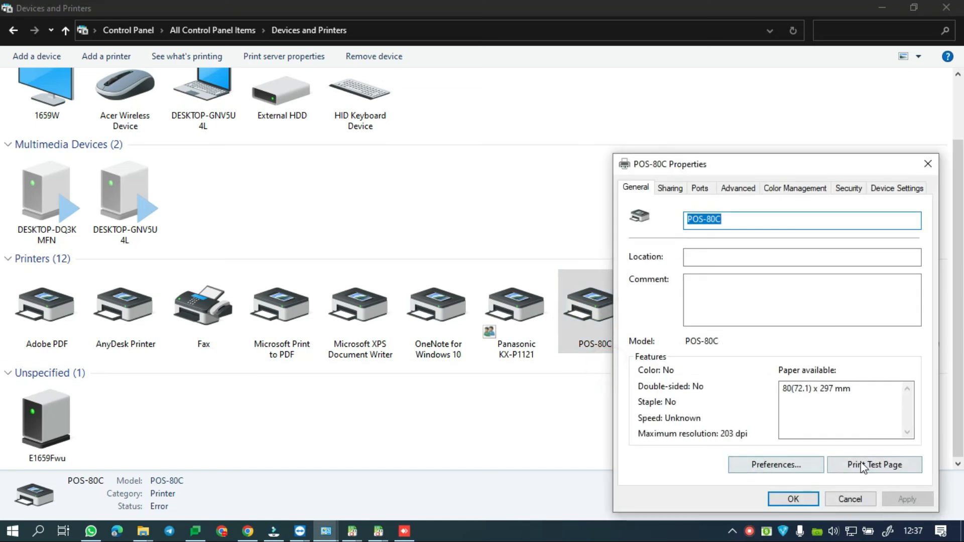
click(873, 464)
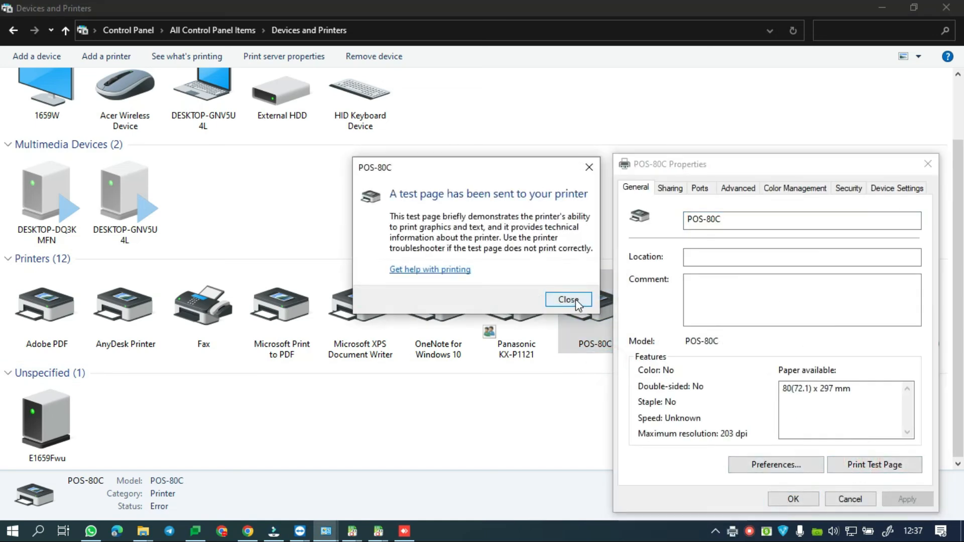
click(566, 301)
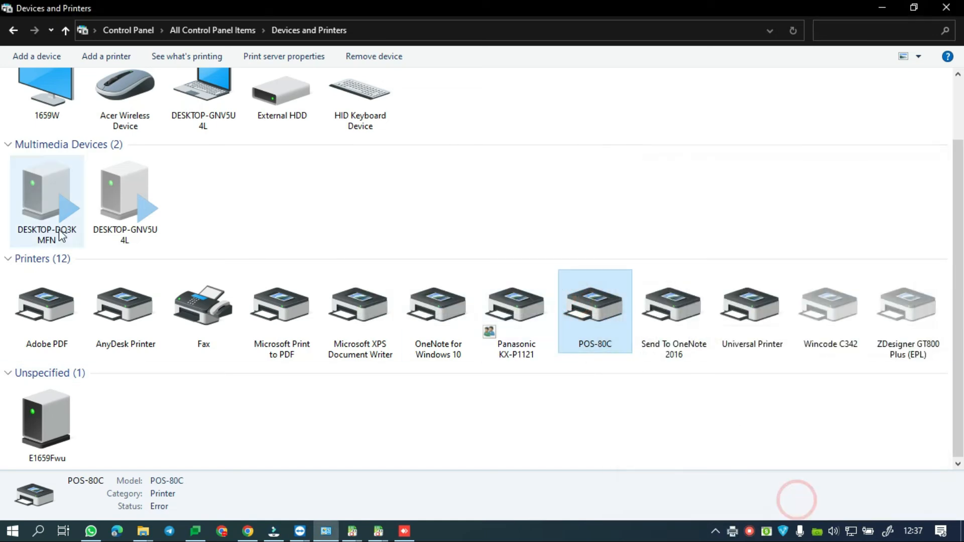